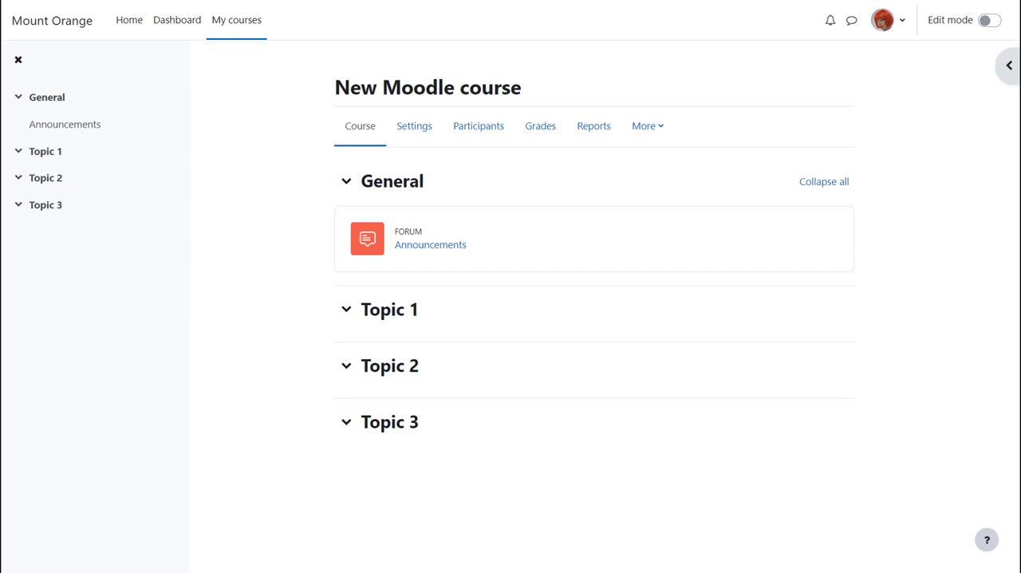
# Step: Look at the Announcements forum, then return to the course main page
pyautogui.click(428, 88)
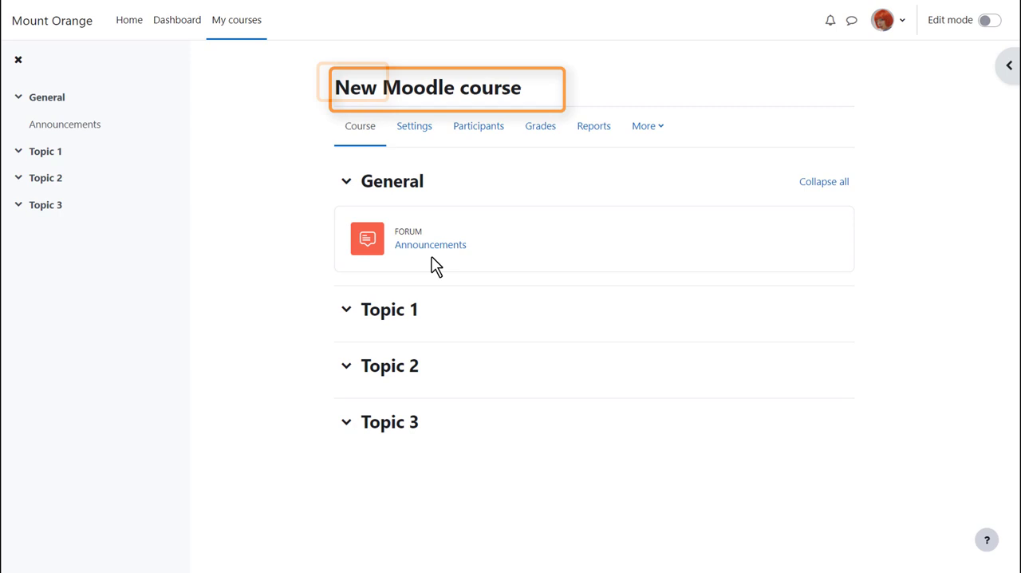
pyautogui.click(430, 244)
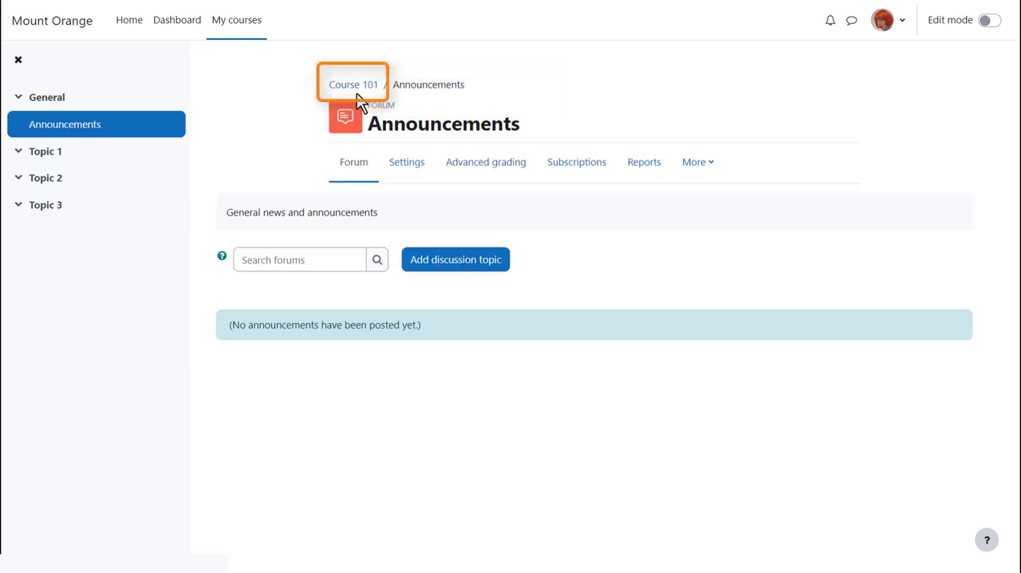
pyautogui.click(353, 84)
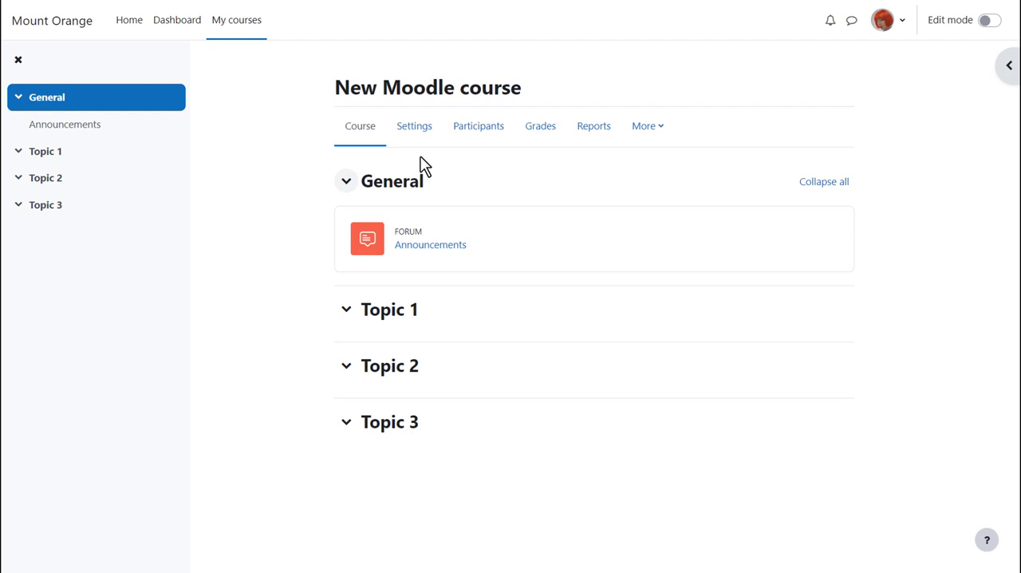
# Step: Open the course settings and replace the course full name with 'Basic French'
pyautogui.click(414, 126)
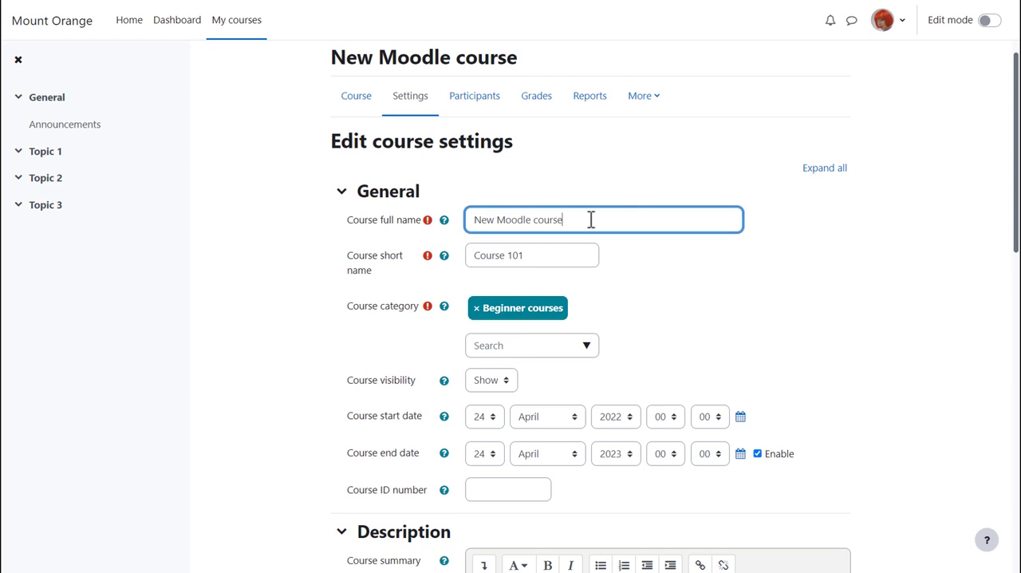
pyautogui.doubleClick(519, 219)
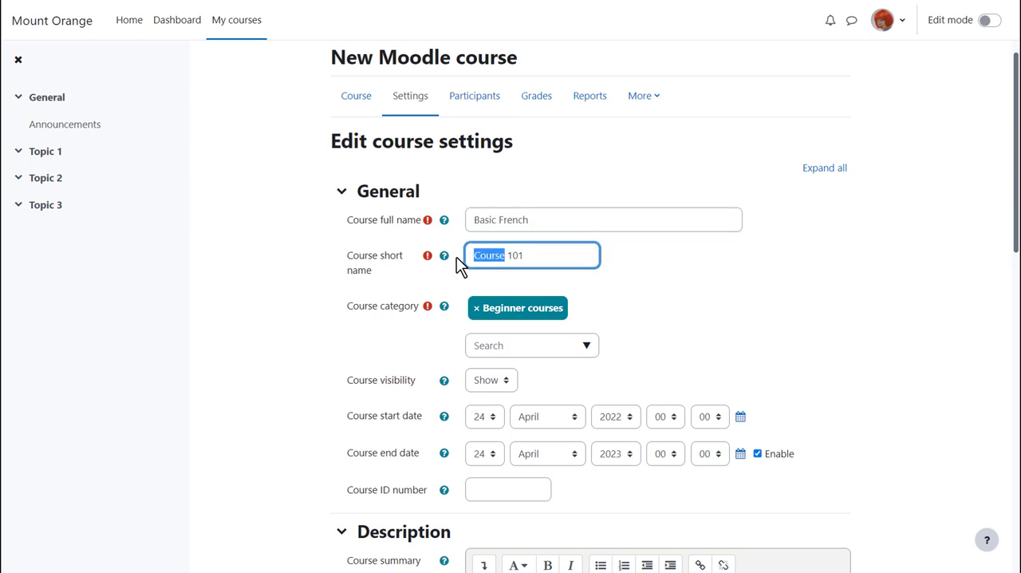
pyautogui.write('Frenc')
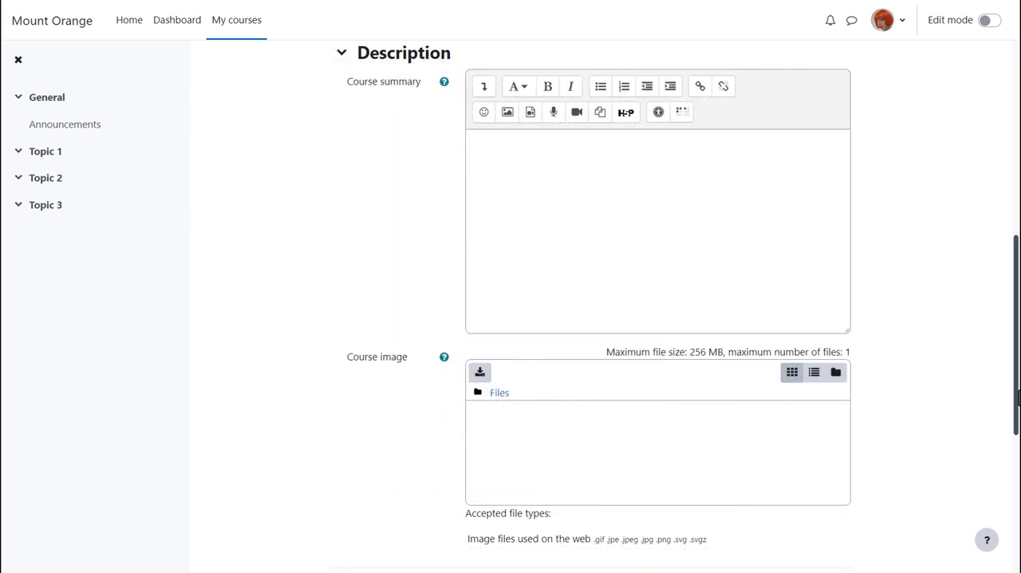
# Step: Enter the course summary 'First level course in French - A1 CEFR.' and scroll down
pyautogui.write('First level course in French - A1 CEFR.')
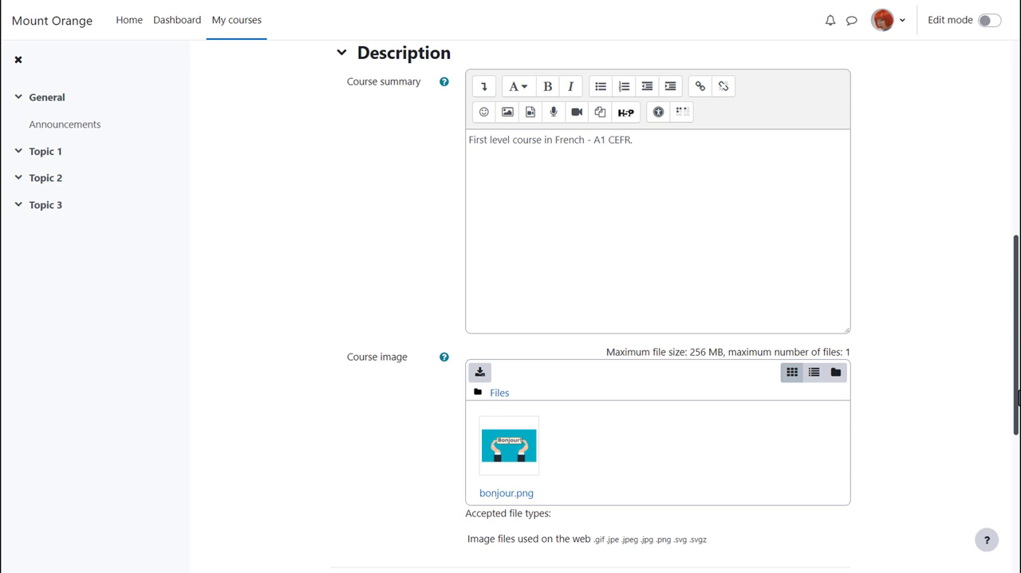
pyautogui.scroll(-3)
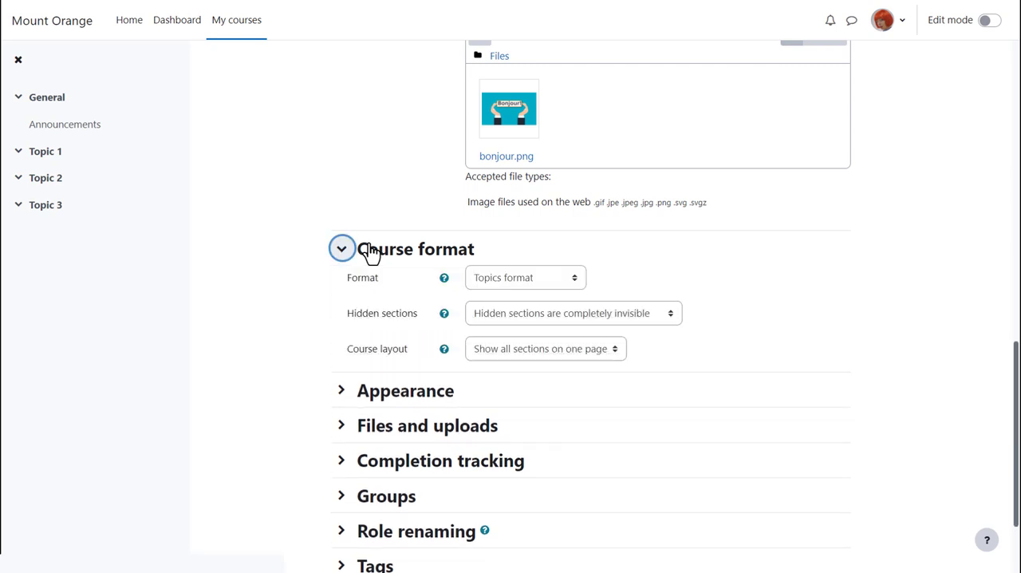
pyautogui.moveTo(596, 285)
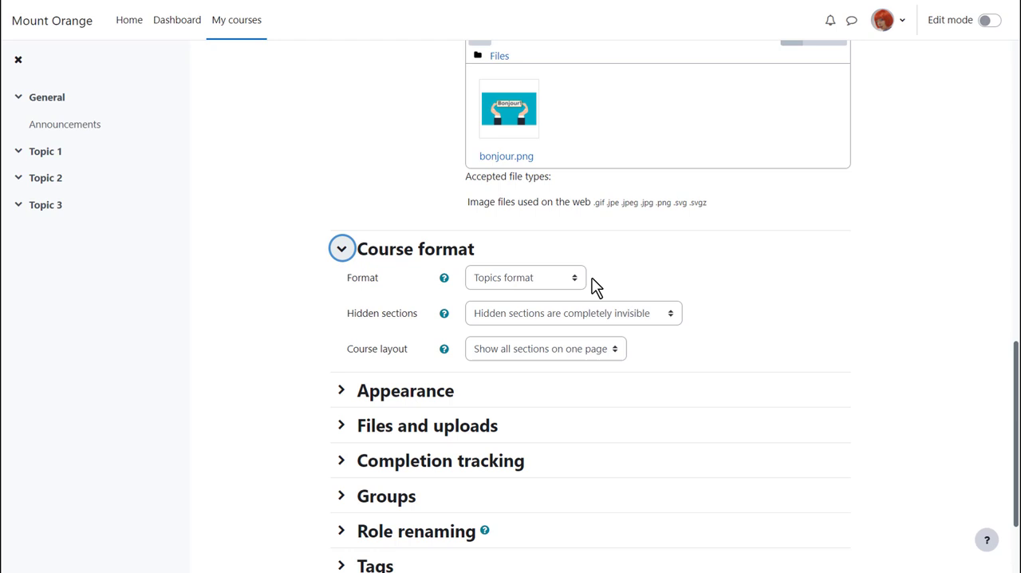
# Step: Expand the Appearance section of the course settings
pyautogui.click(525, 277)
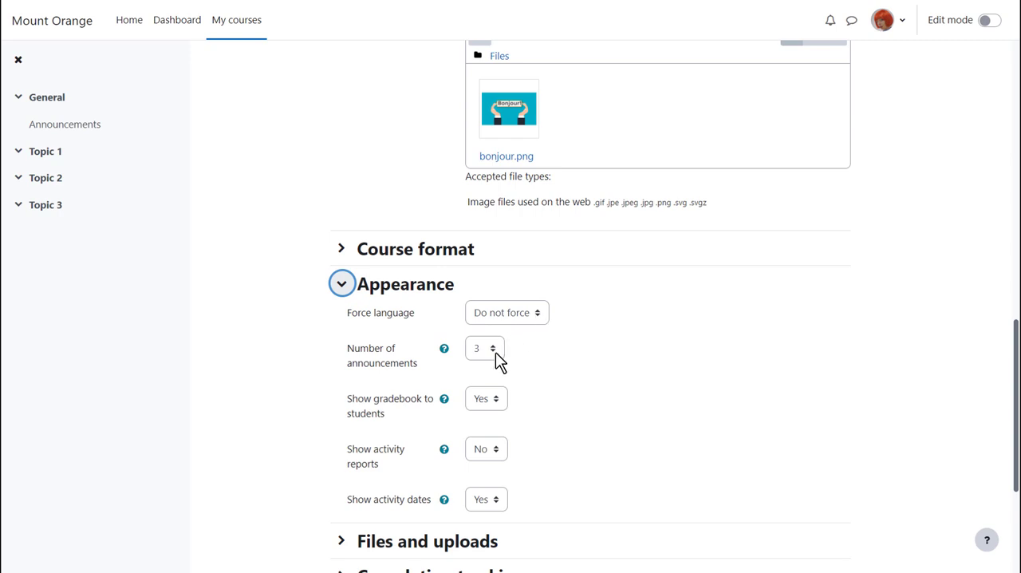
pyautogui.click(484, 347)
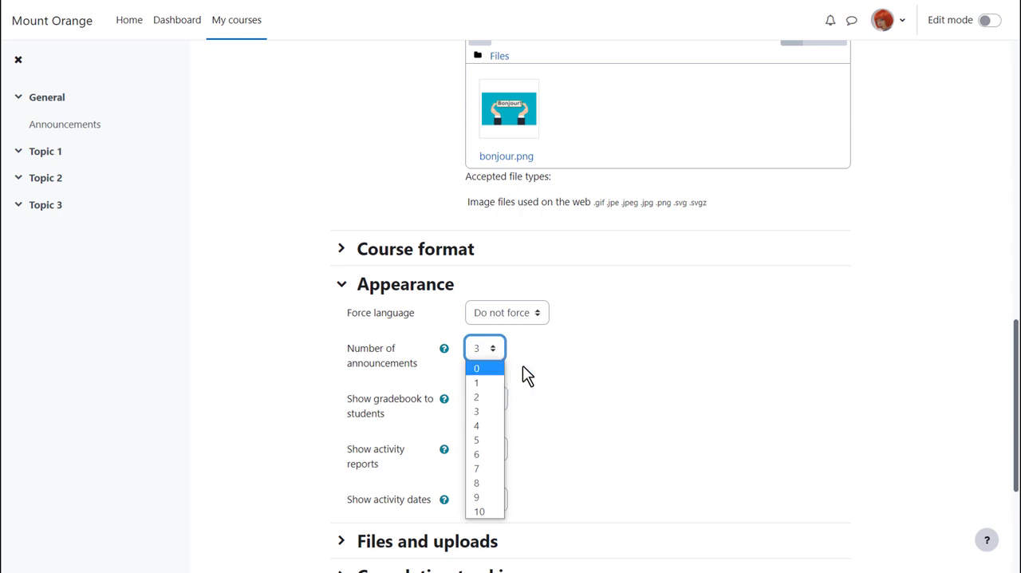
pyautogui.click(476, 411)
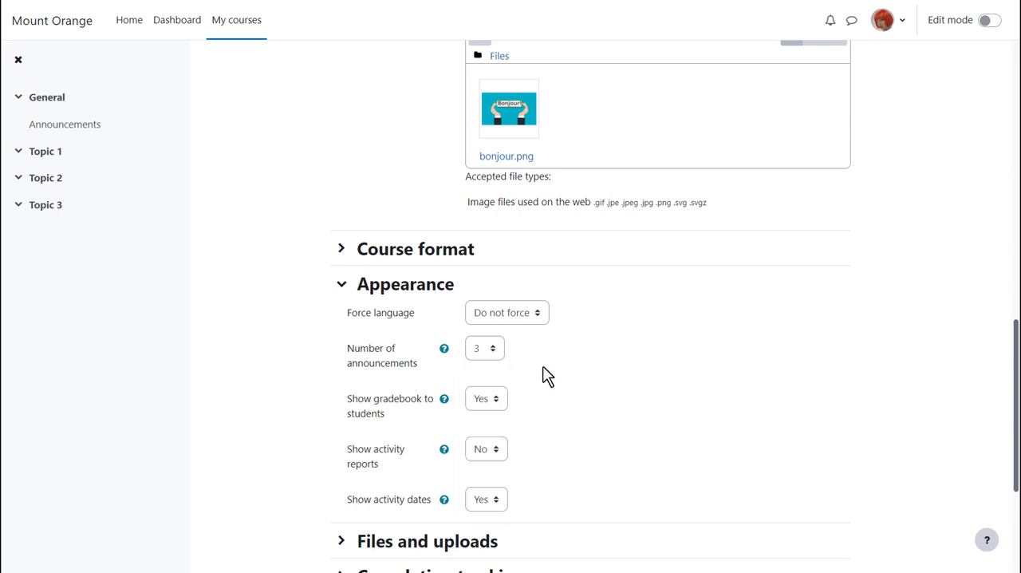
pyautogui.moveTo(581, 487)
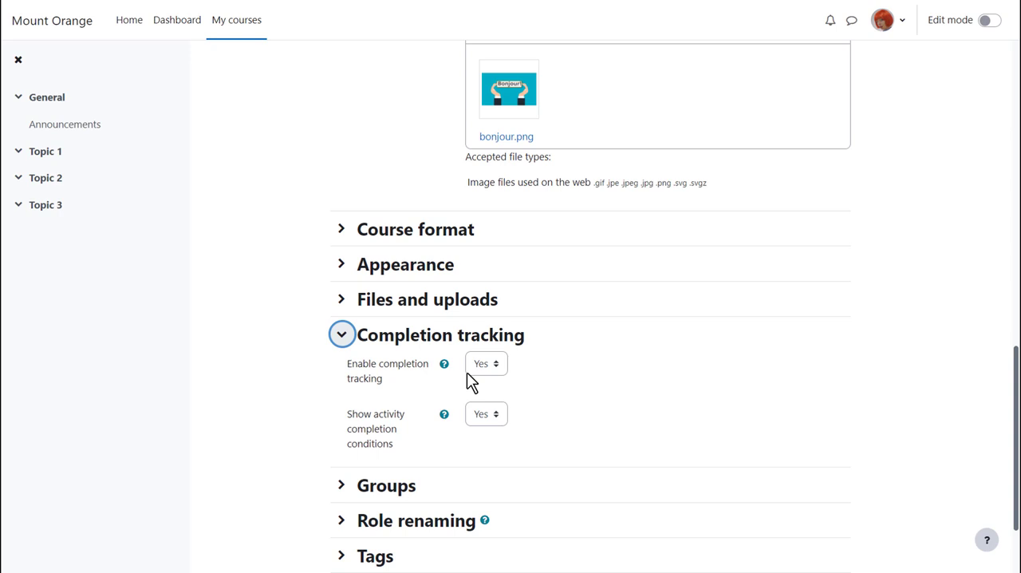
pyautogui.moveTo(486, 413)
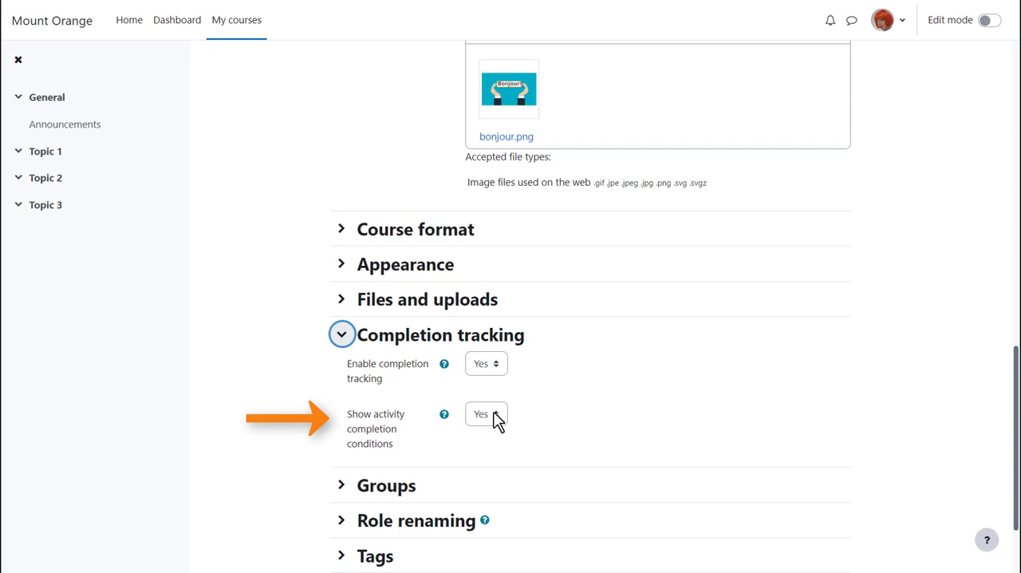
pyautogui.moveTo(396, 380)
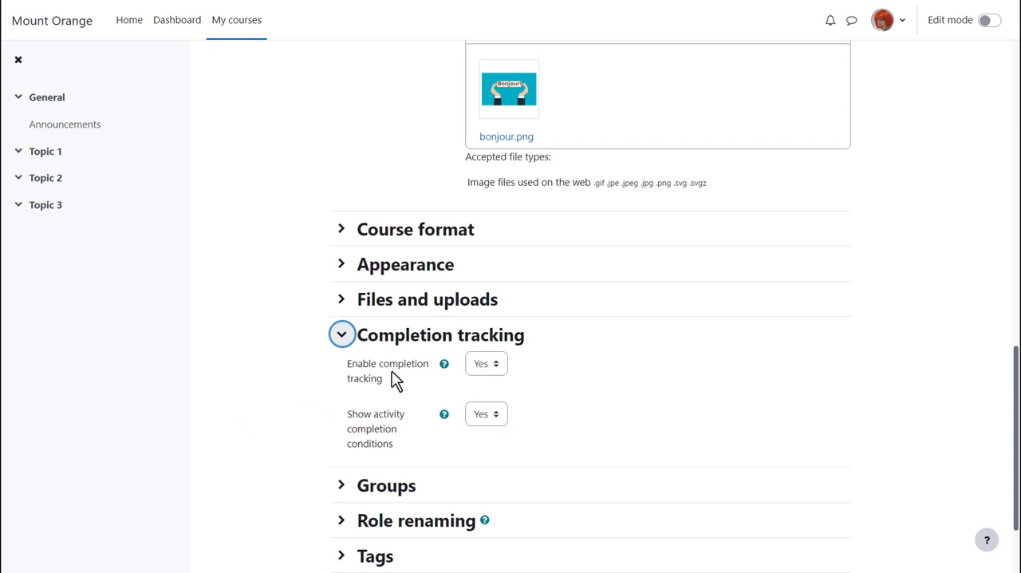
# Step: Collapse the Completion tracking section, leaving both options at Yes
pyautogui.click(342, 334)
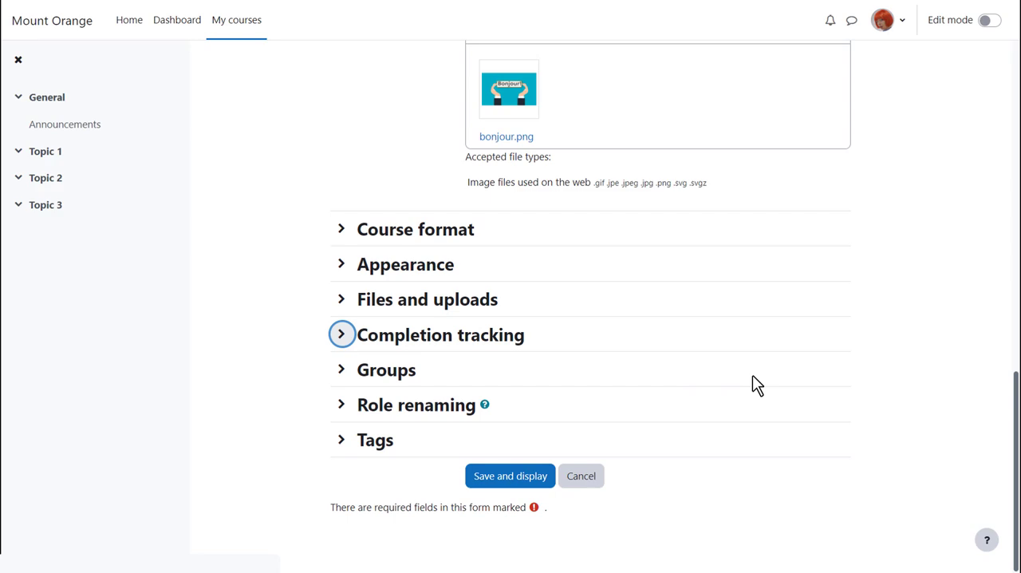
pyautogui.moveTo(405, 399)
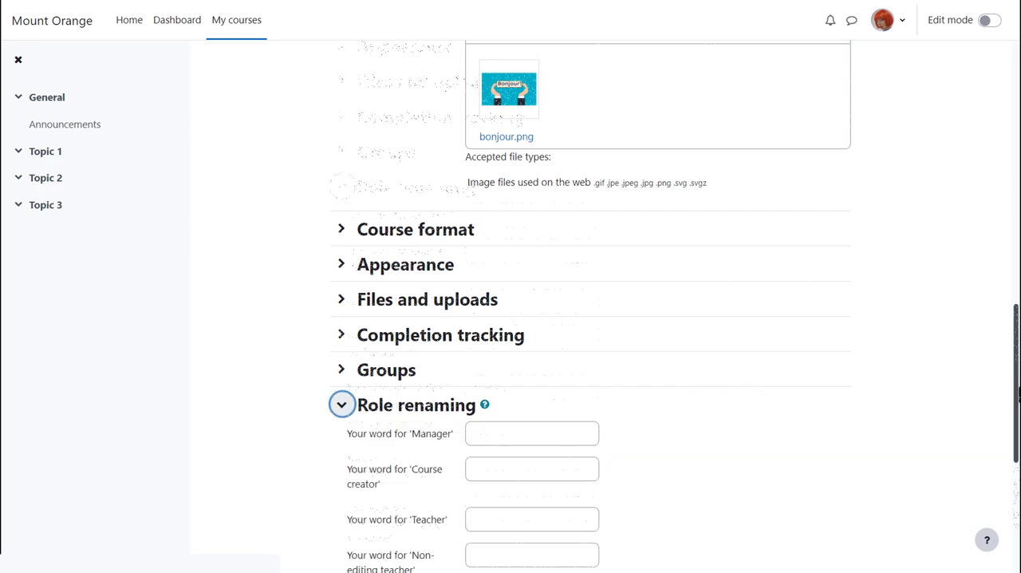
# Step: Rename students to 'Learner', add the tag 'beginner', and save and display the course
pyautogui.scroll(-3)
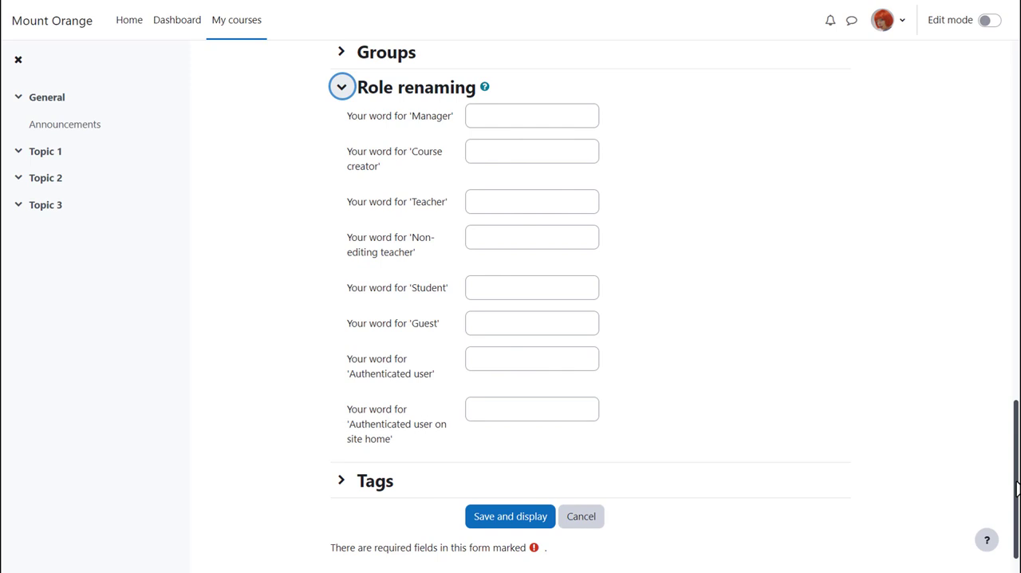
pyautogui.click(531, 287)
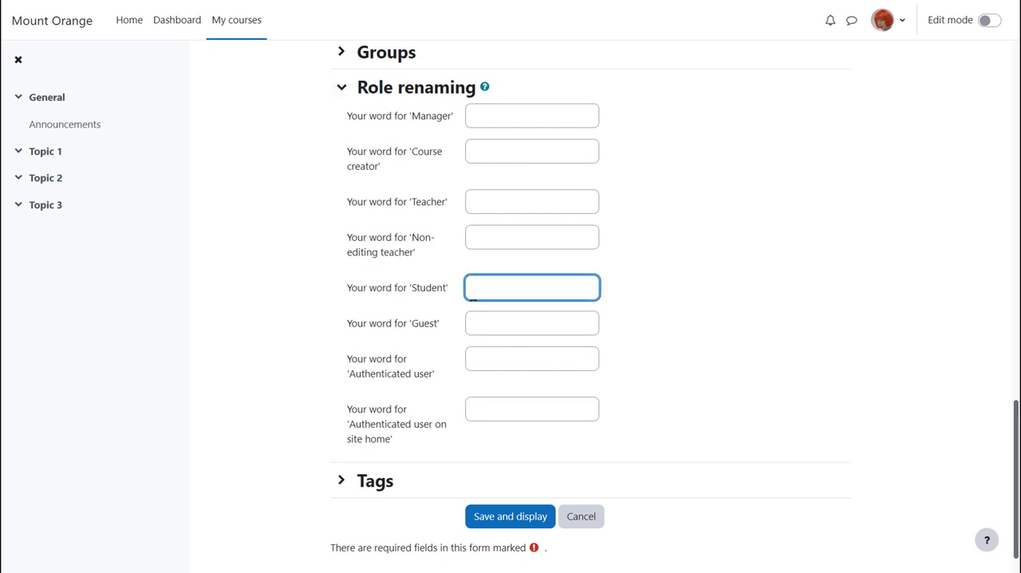
pyautogui.moveTo(599, 314)
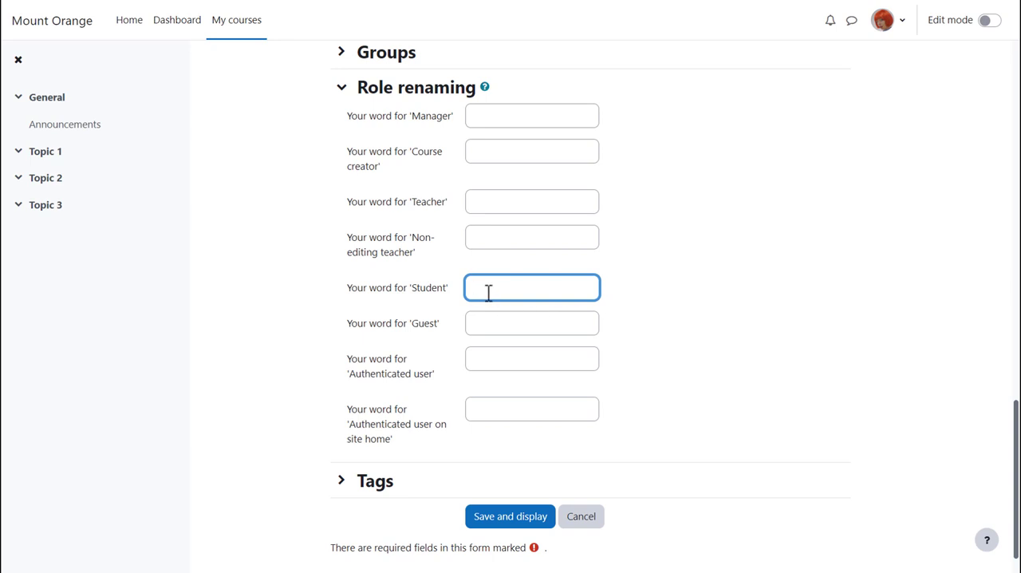
pyautogui.write('Learner')
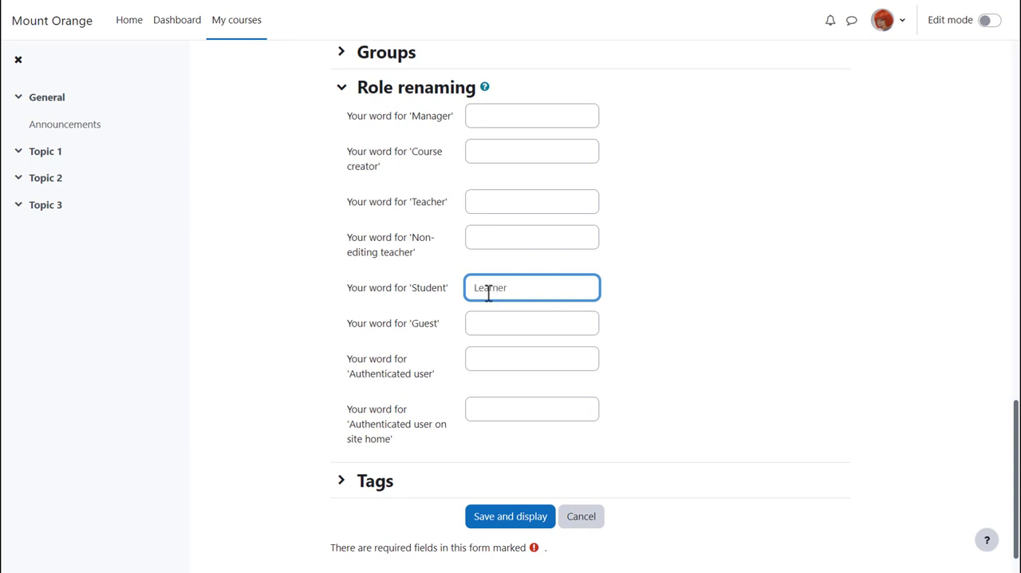
pyautogui.moveTo(630, 434)
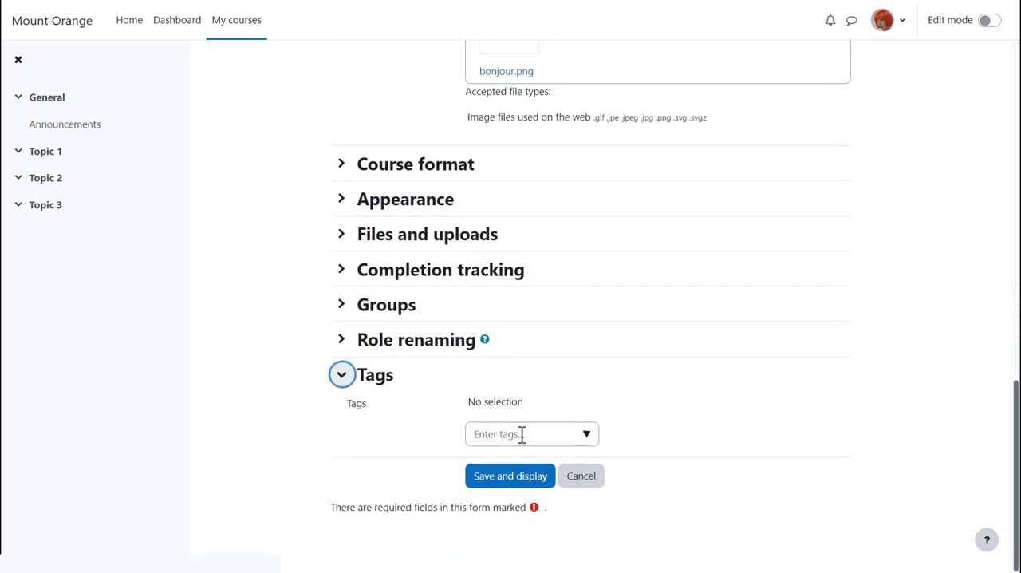
pyautogui.write('beginner')
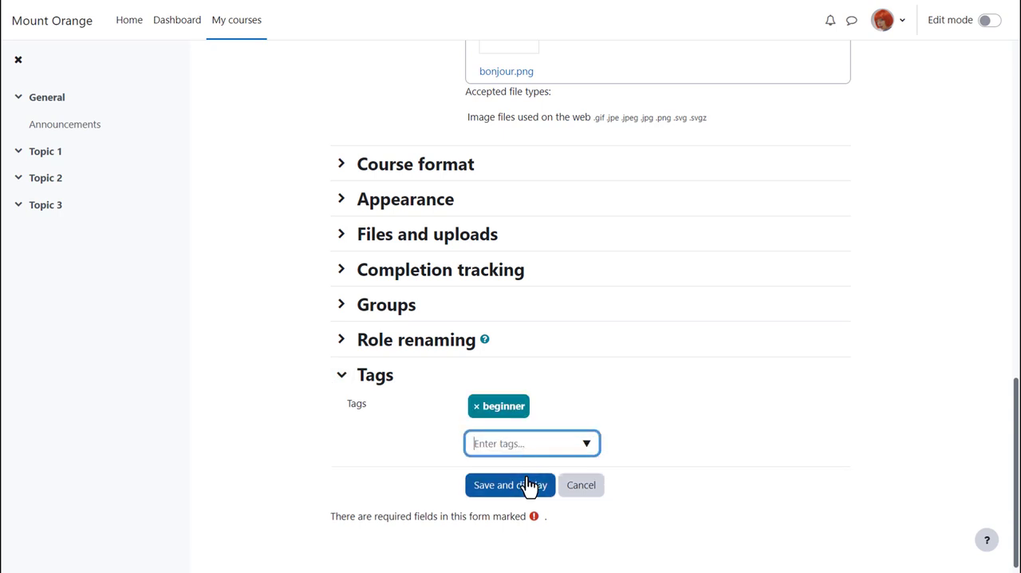
pyautogui.click(510, 484)
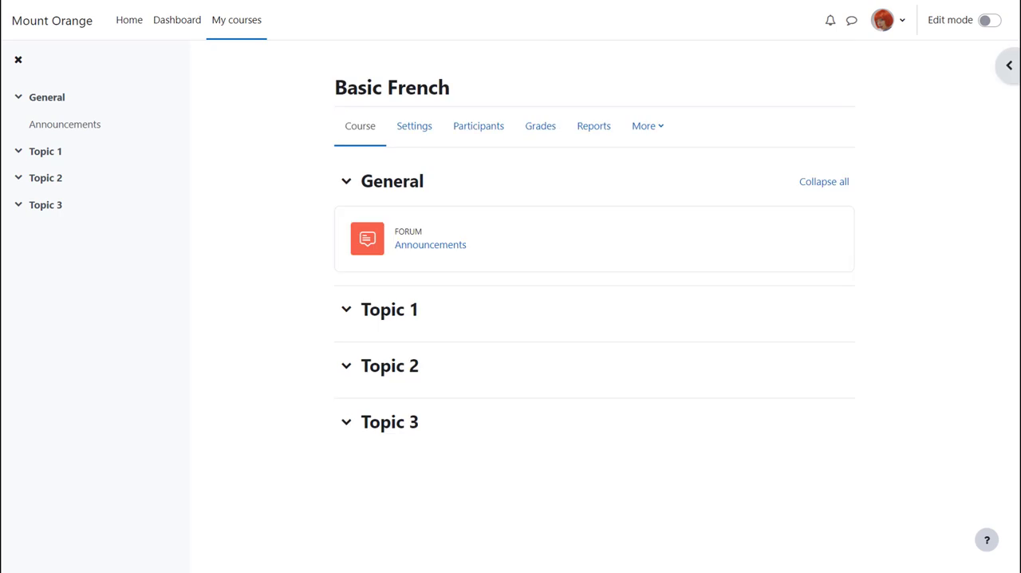